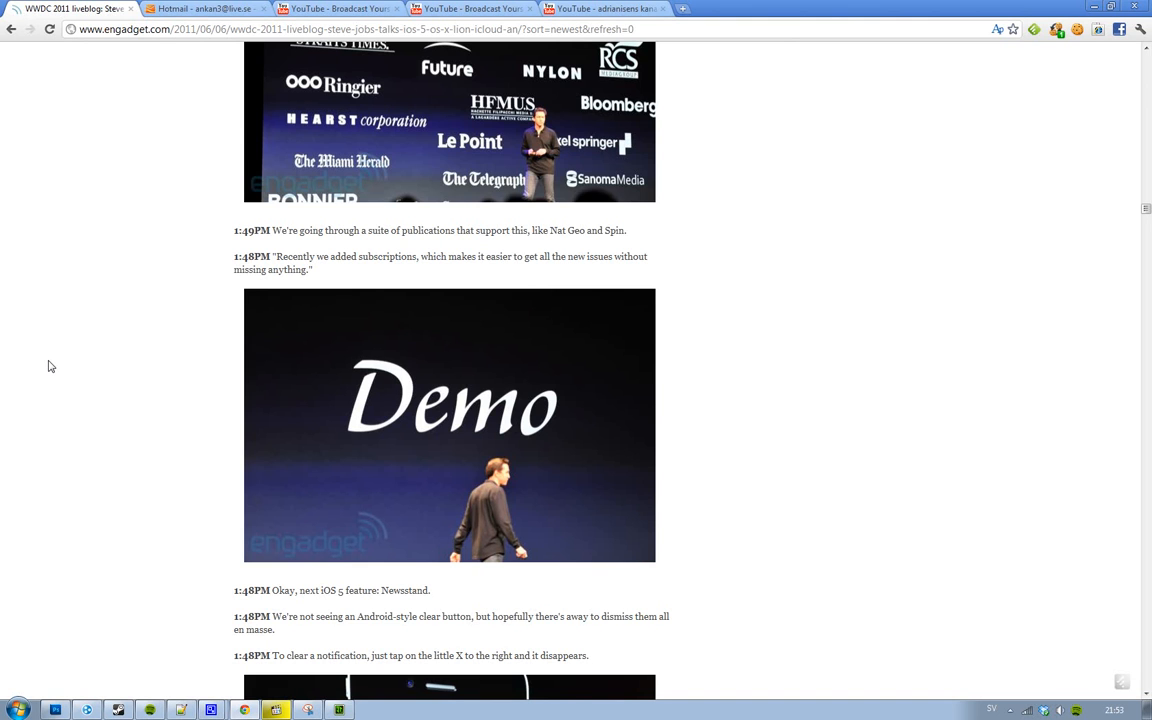
pyautogui.scroll(3)
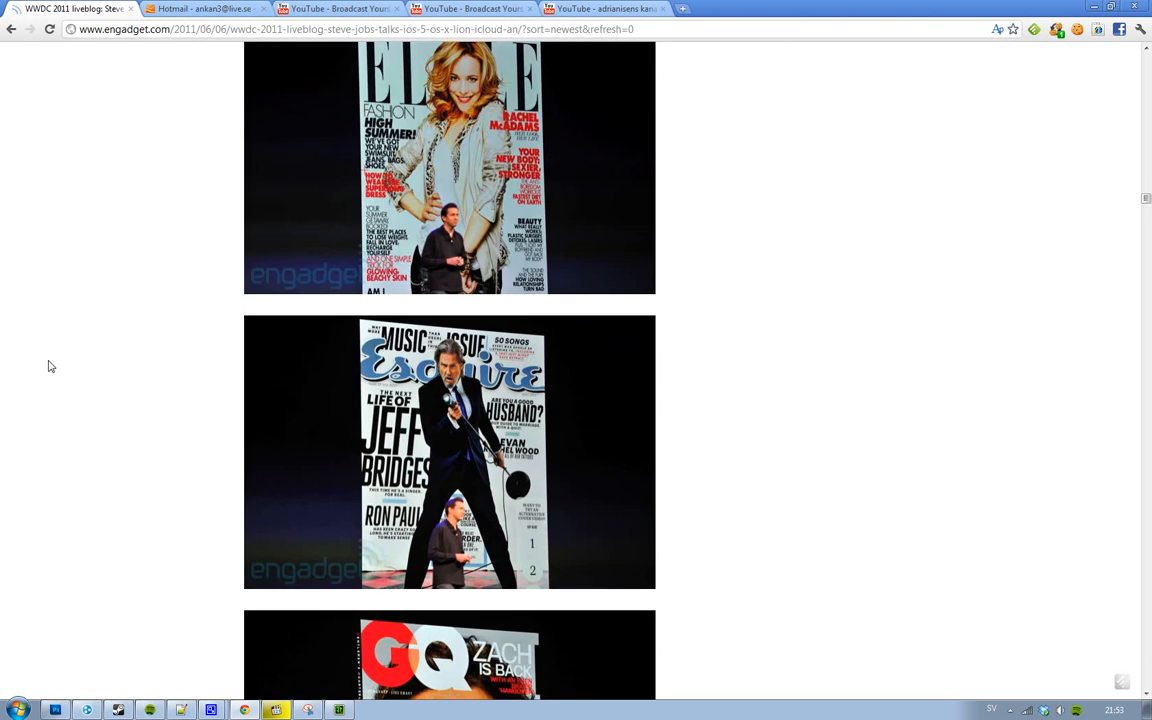
pyautogui.scroll(3)
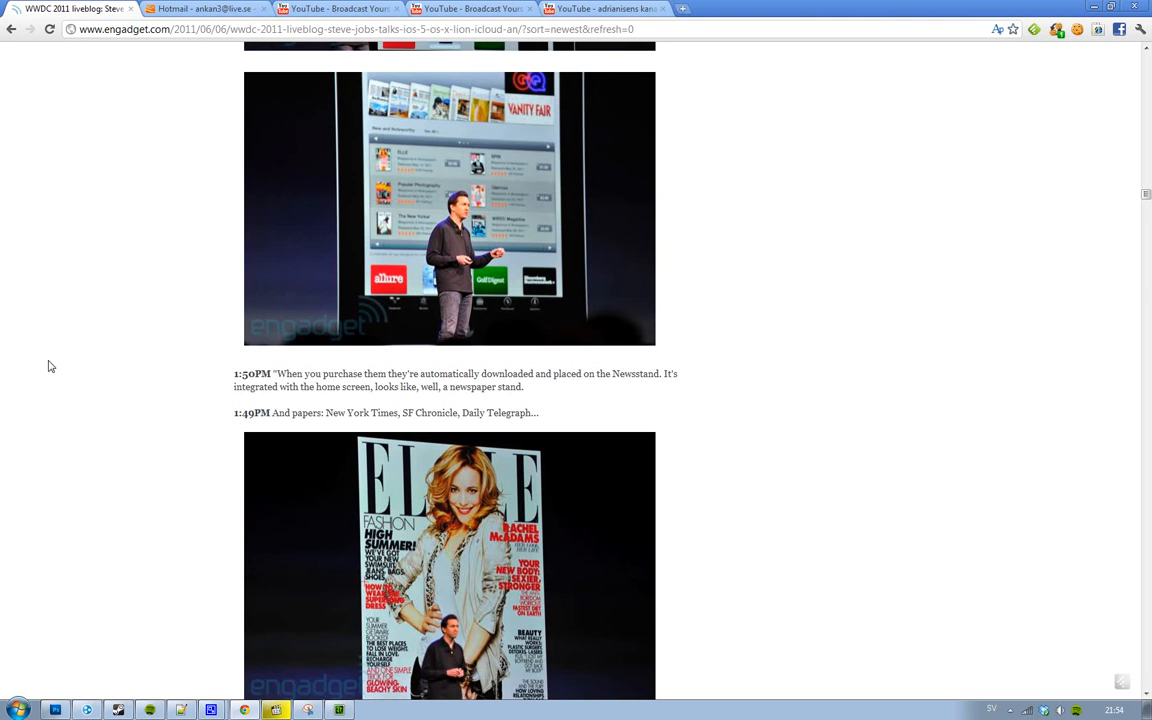
pyautogui.scroll(-3)
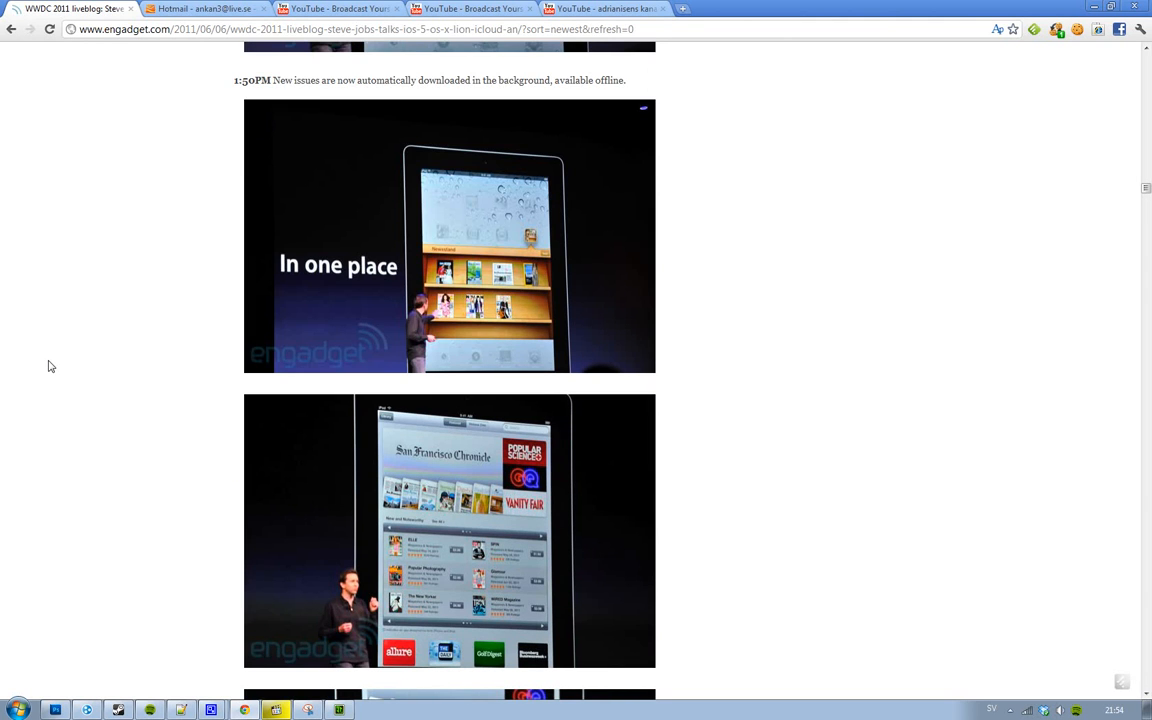
pyautogui.moveTo(540, 320)
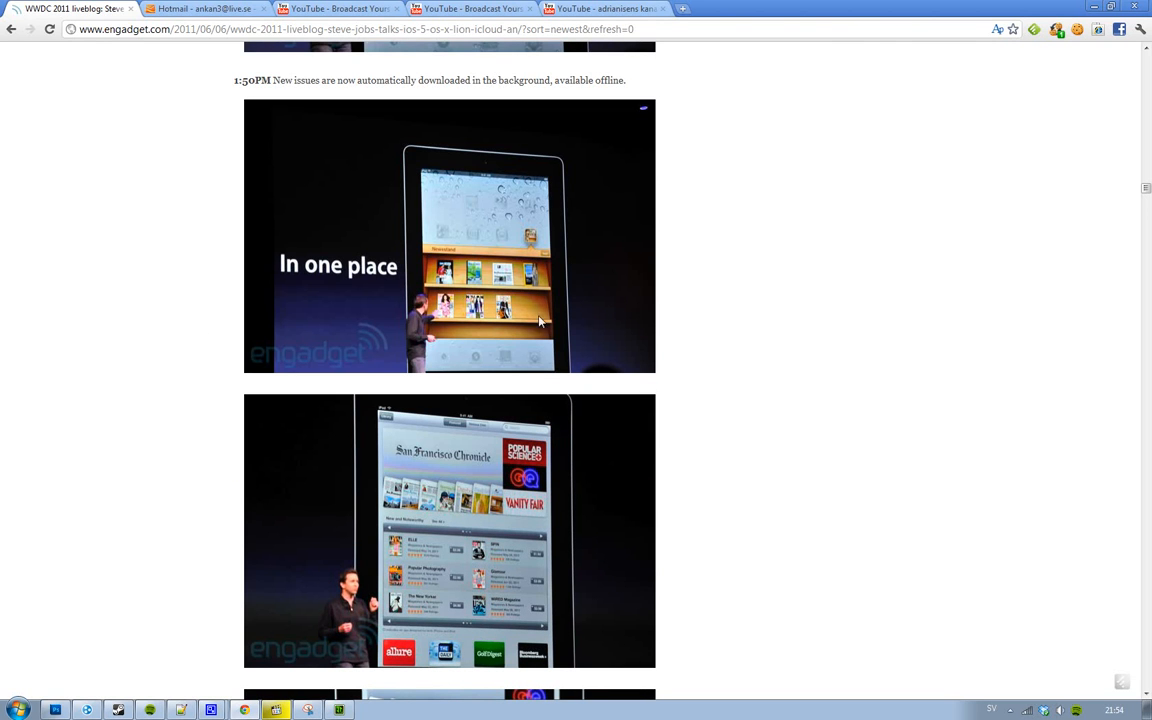
pyautogui.moveTo(484, 308)
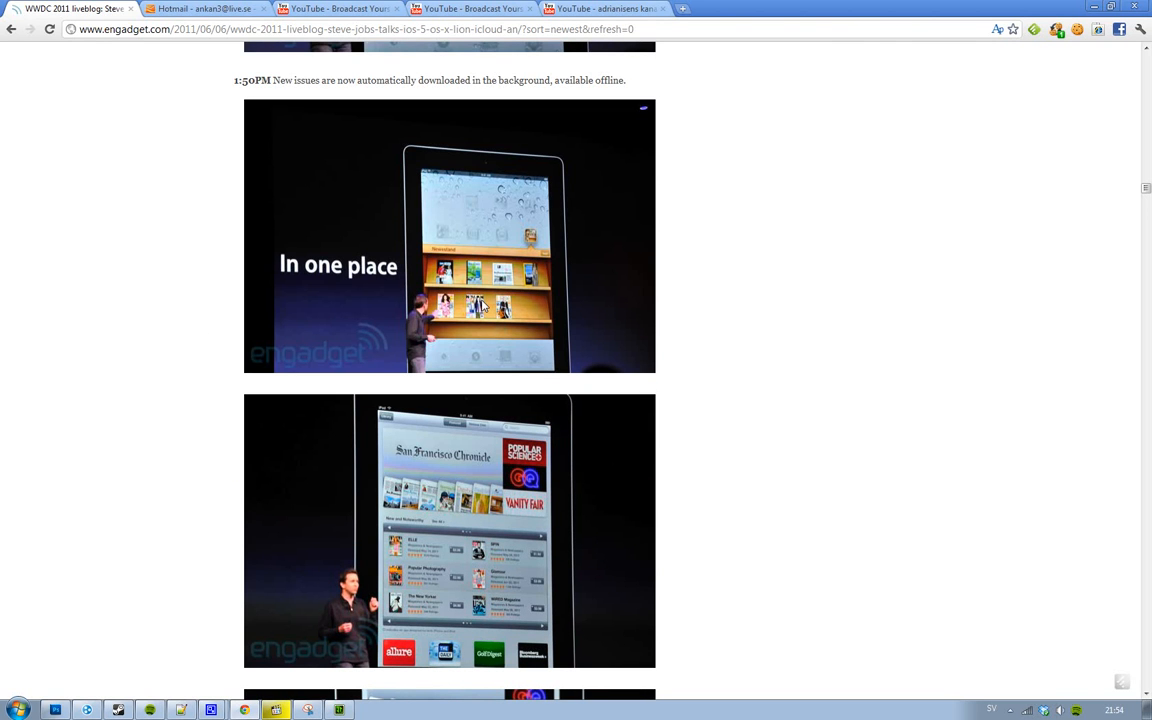
pyautogui.scroll(-3)
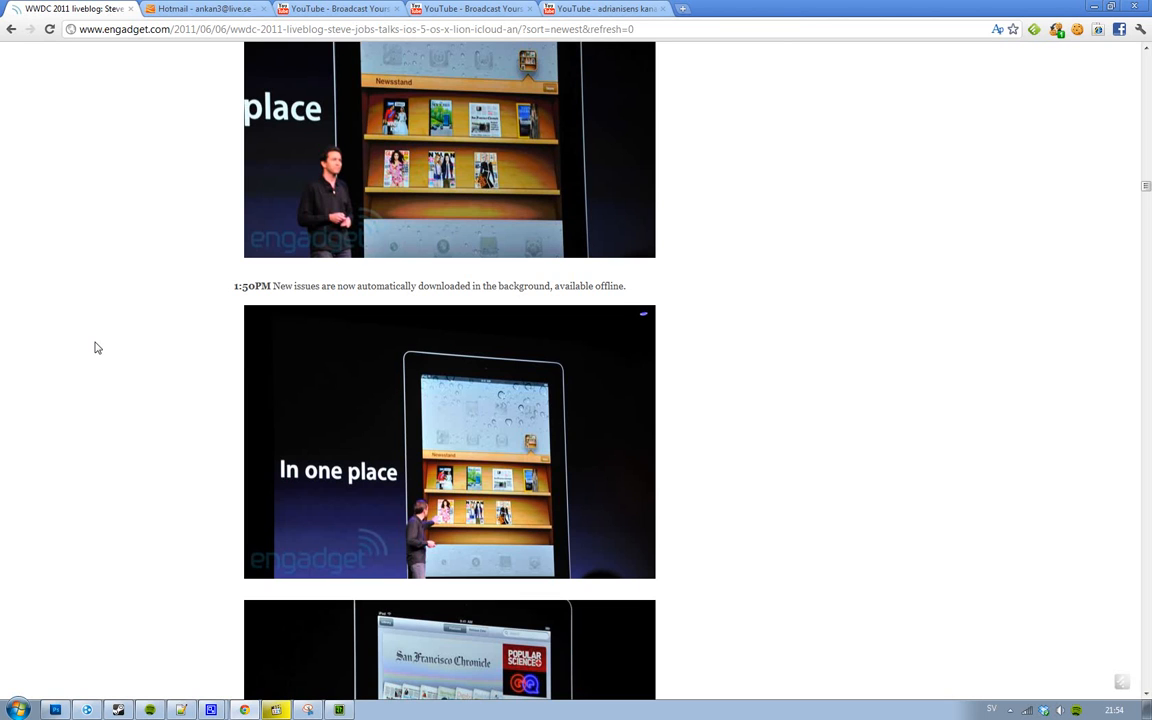
pyautogui.moveTo(96, 340)
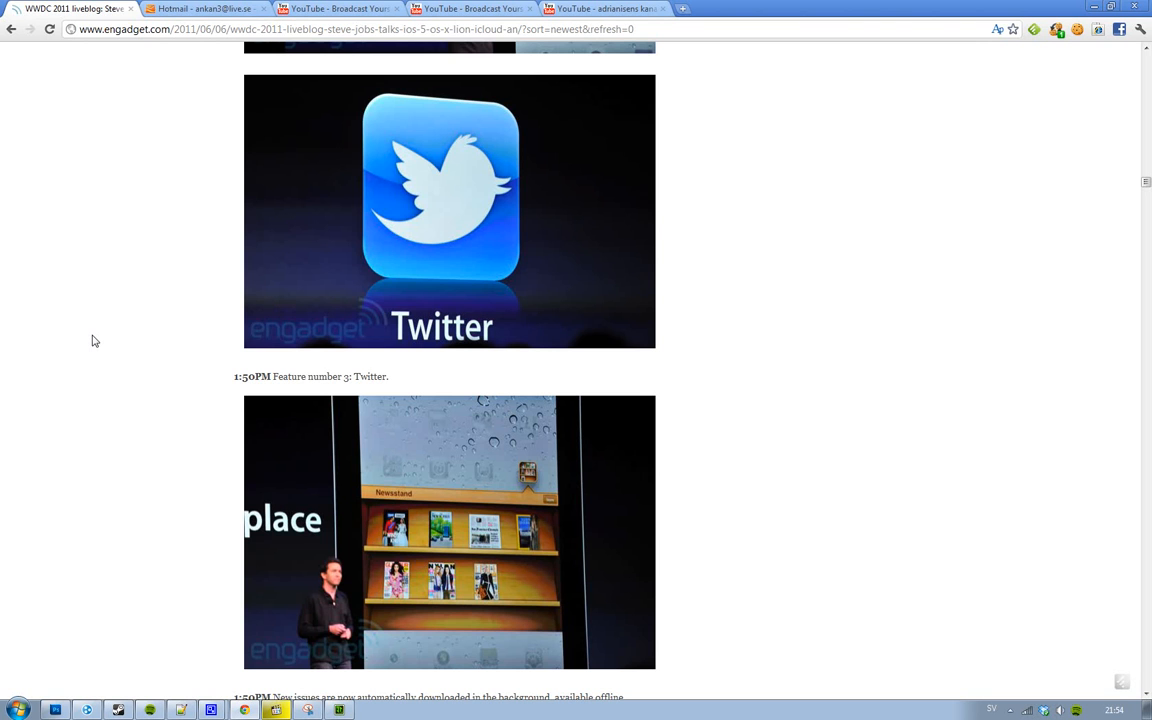
pyautogui.scroll(-3)
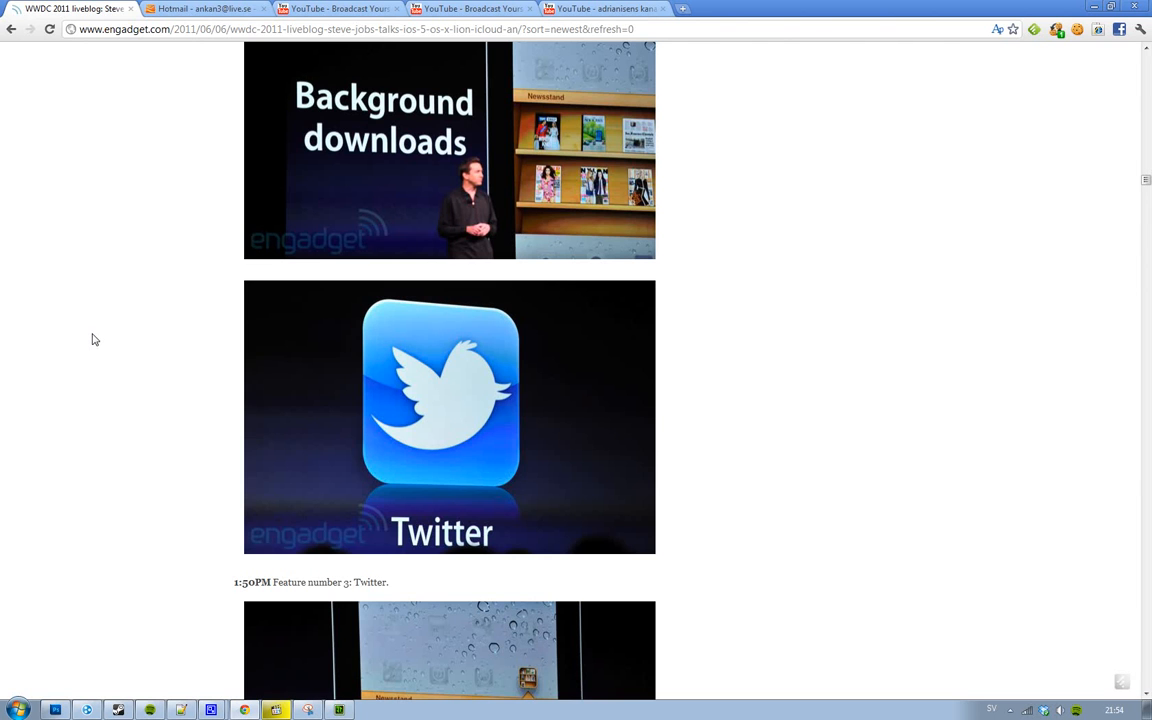
pyautogui.scroll(-3)
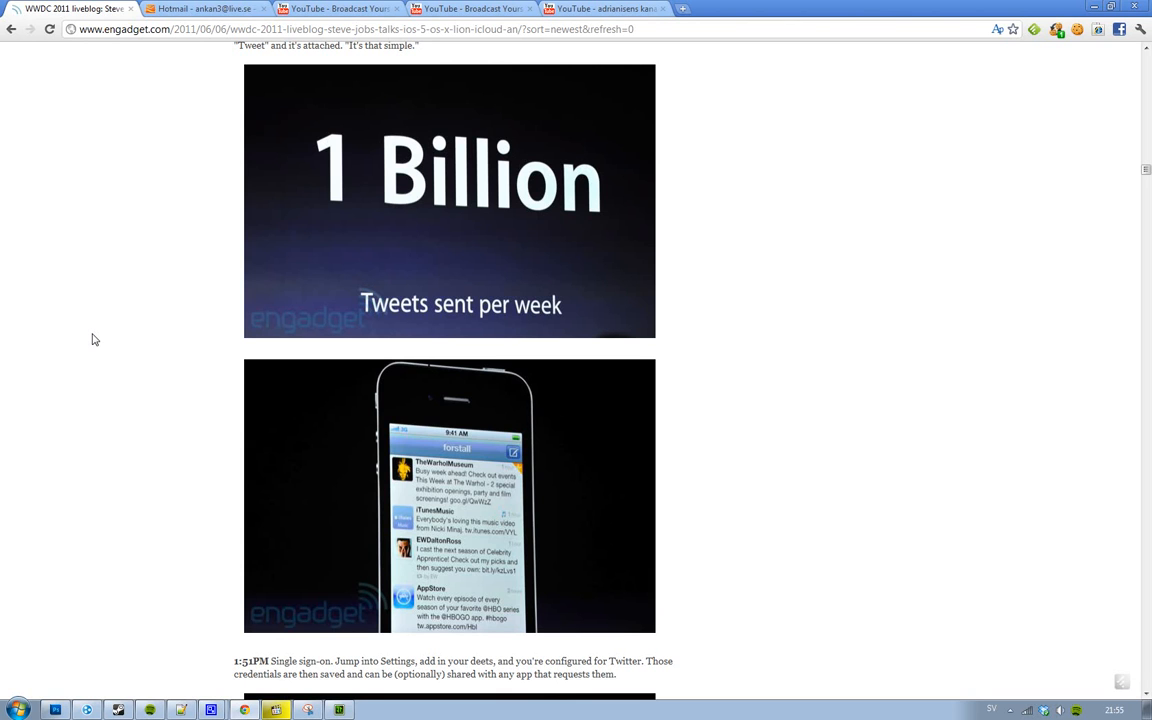
pyautogui.scroll(3)
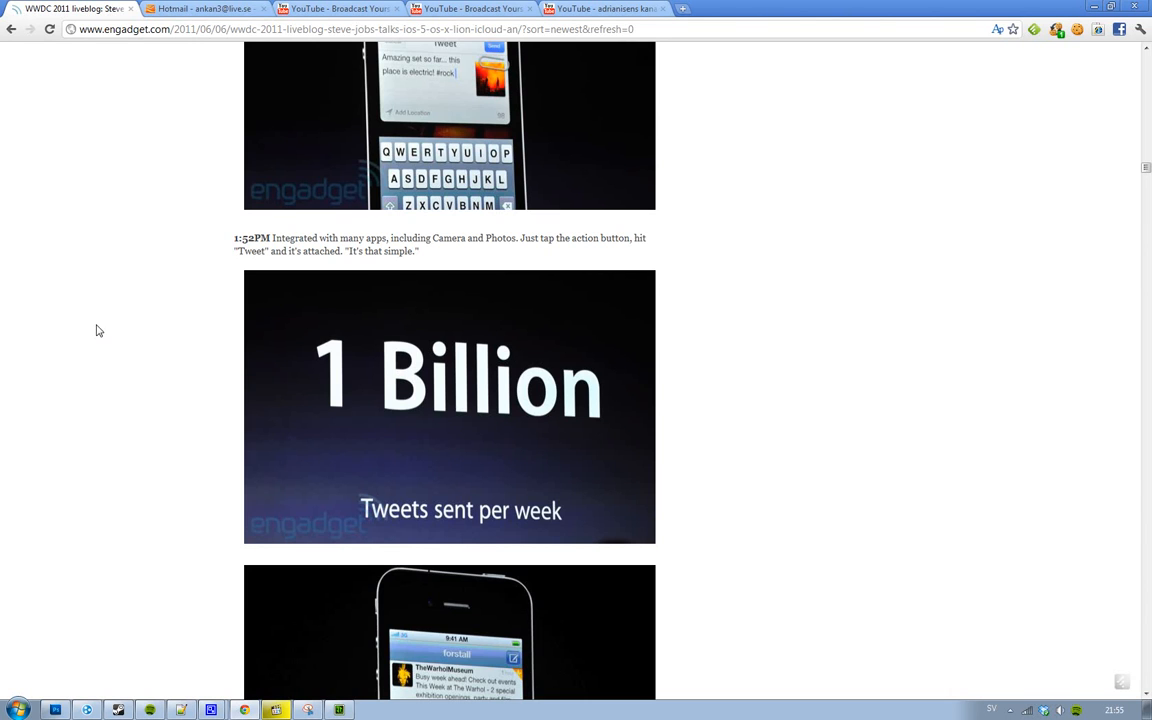
pyautogui.moveTo(104, 322)
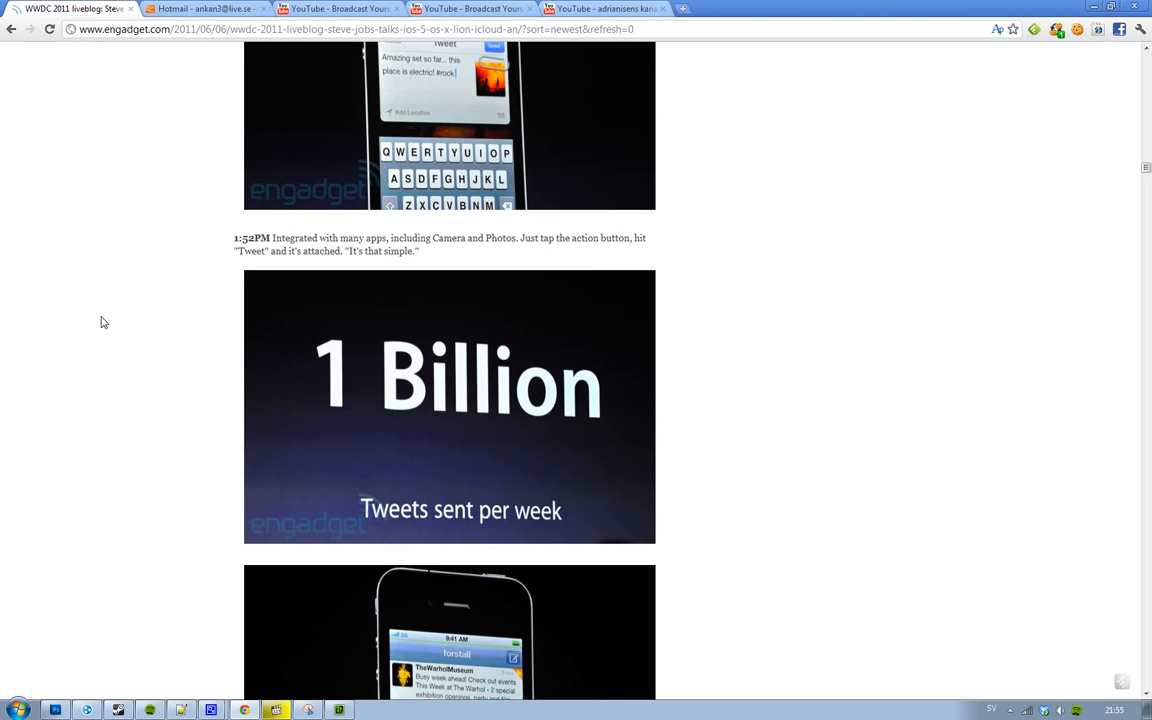
pyautogui.scroll(3)
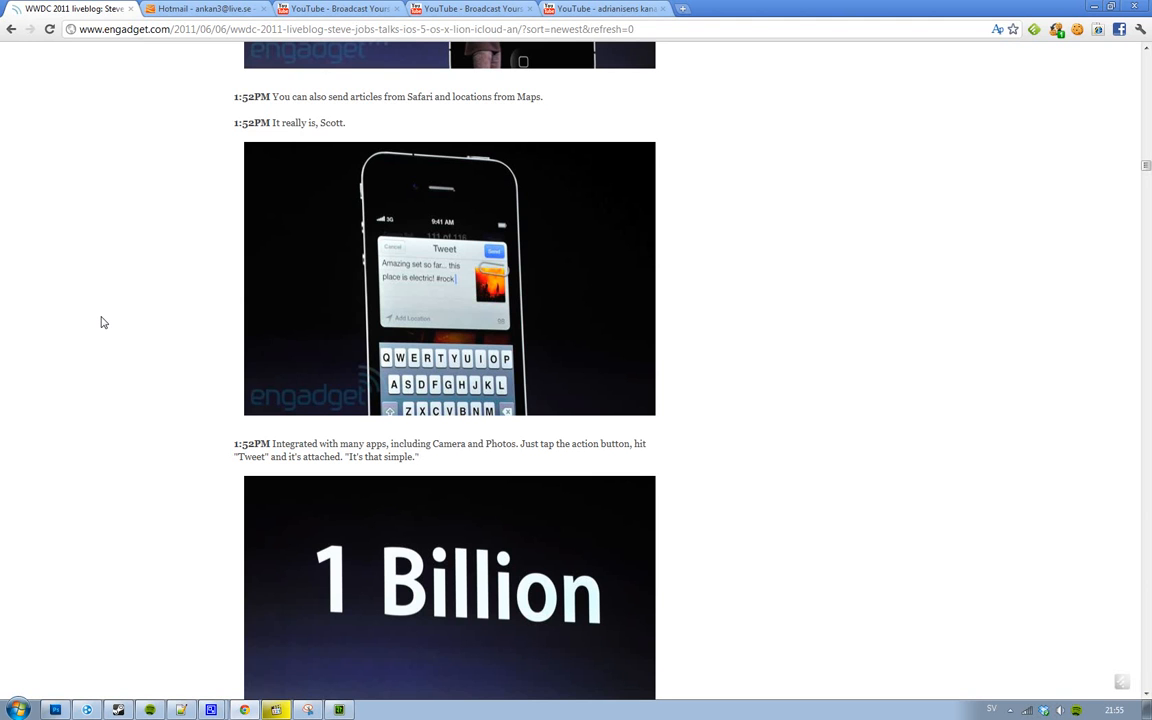
pyautogui.scroll(3)
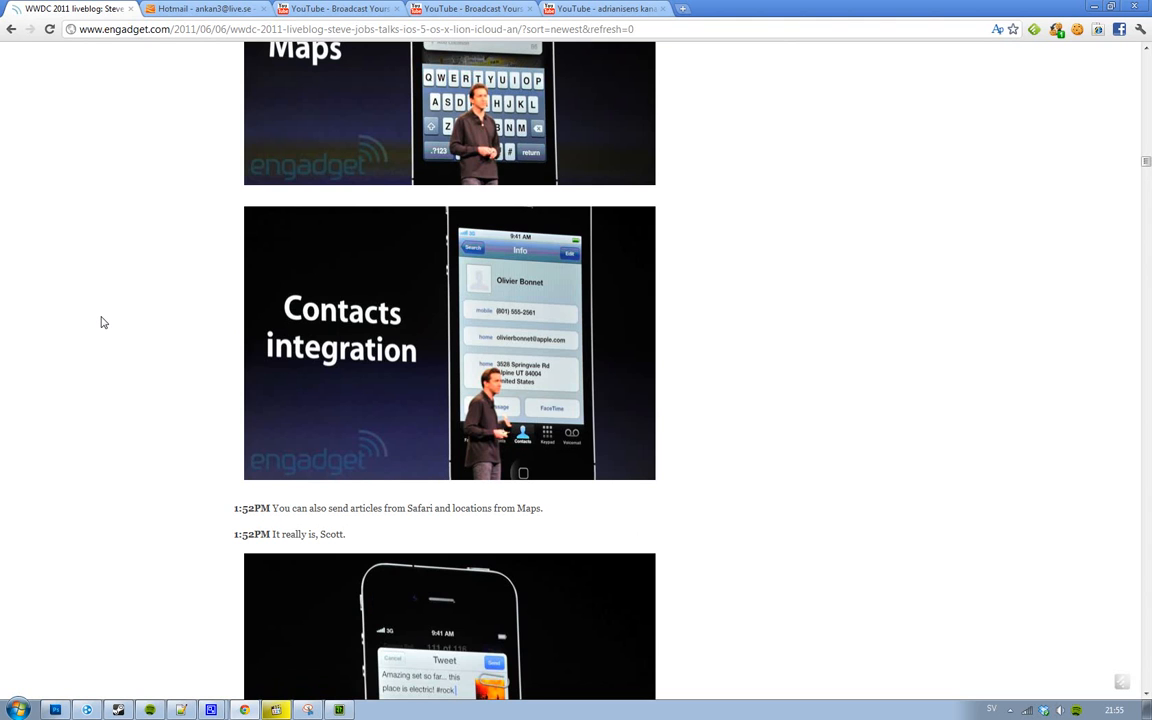
pyautogui.scroll(-3)
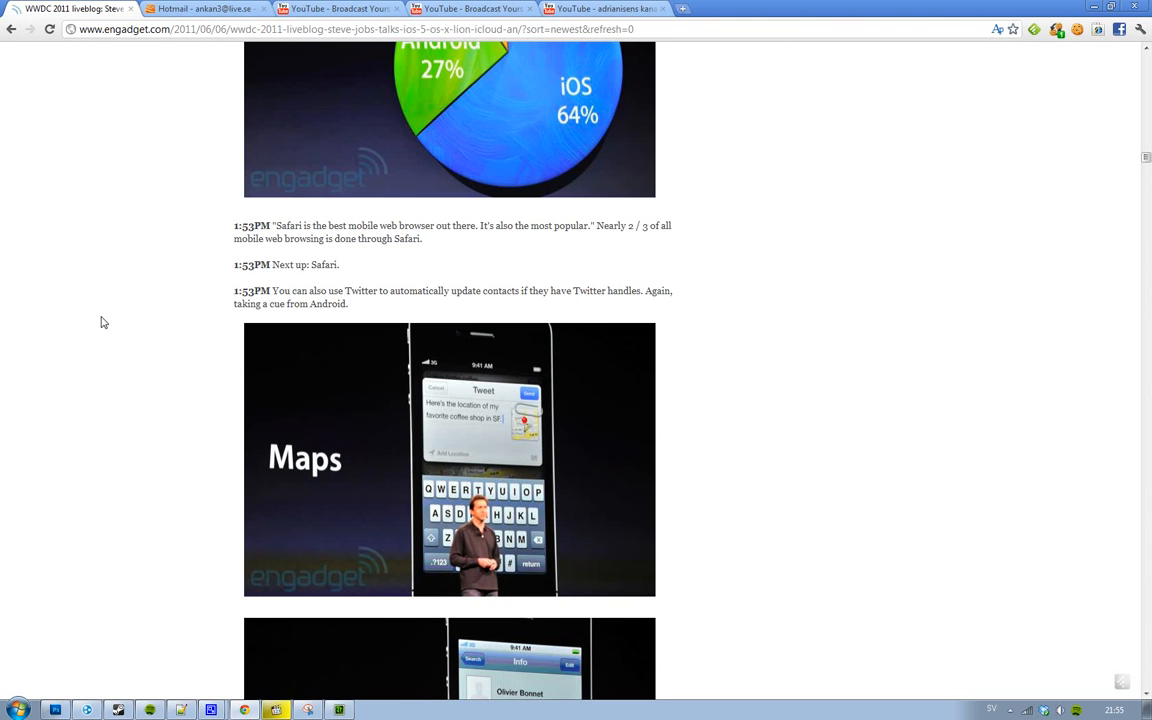
pyautogui.scroll(3)
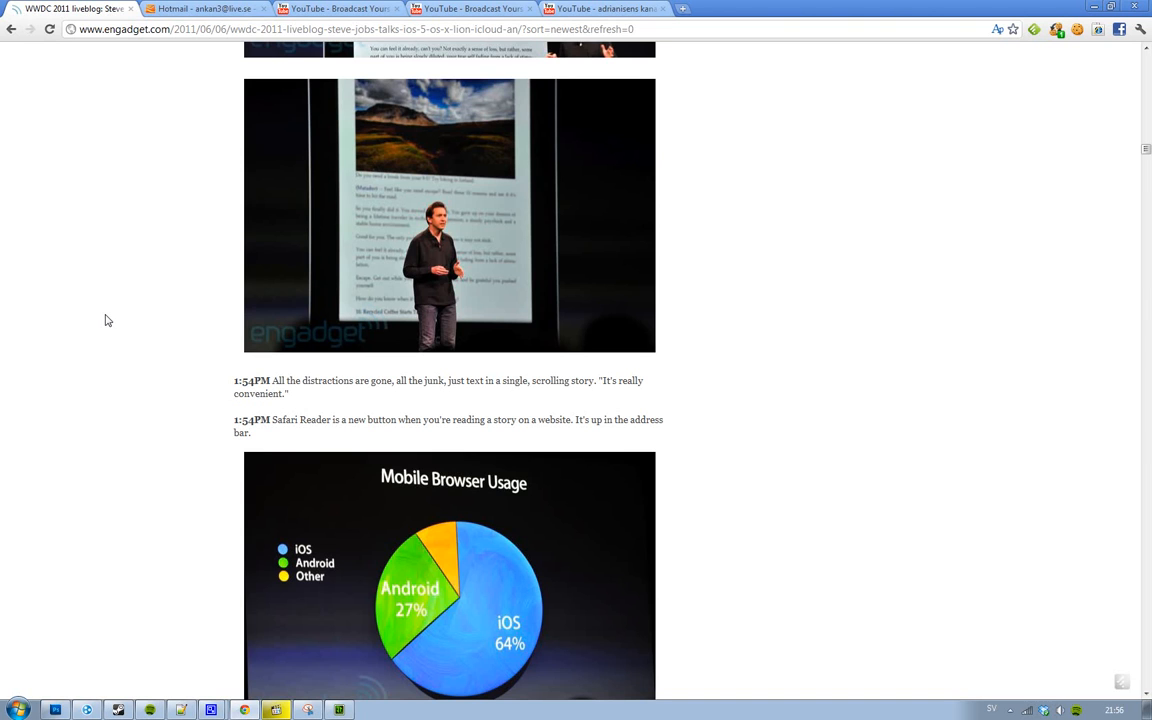
pyautogui.moveTo(108, 304)
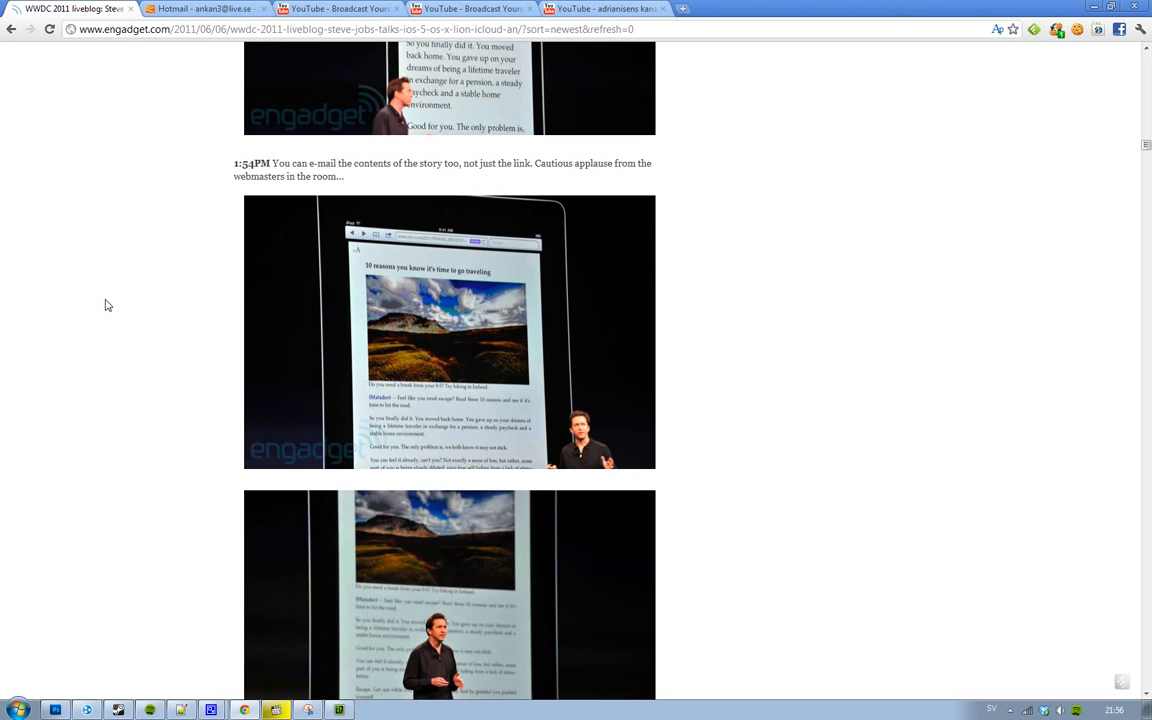
pyautogui.scroll(-3)
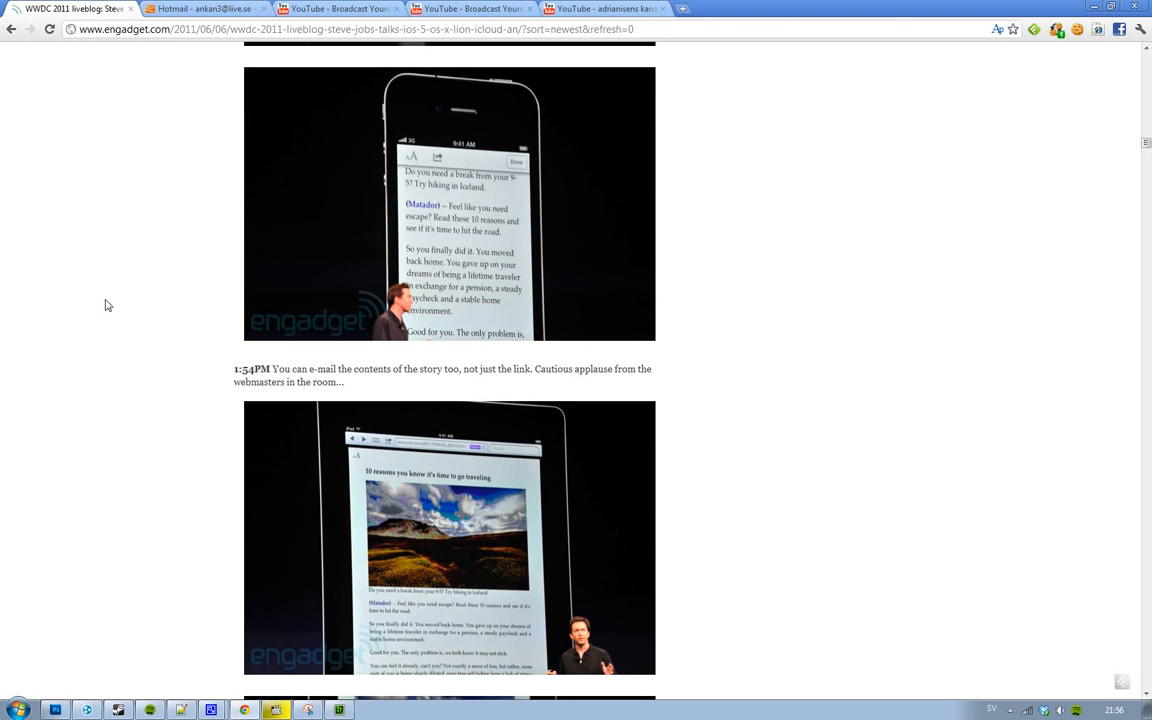
pyautogui.scroll(-3)
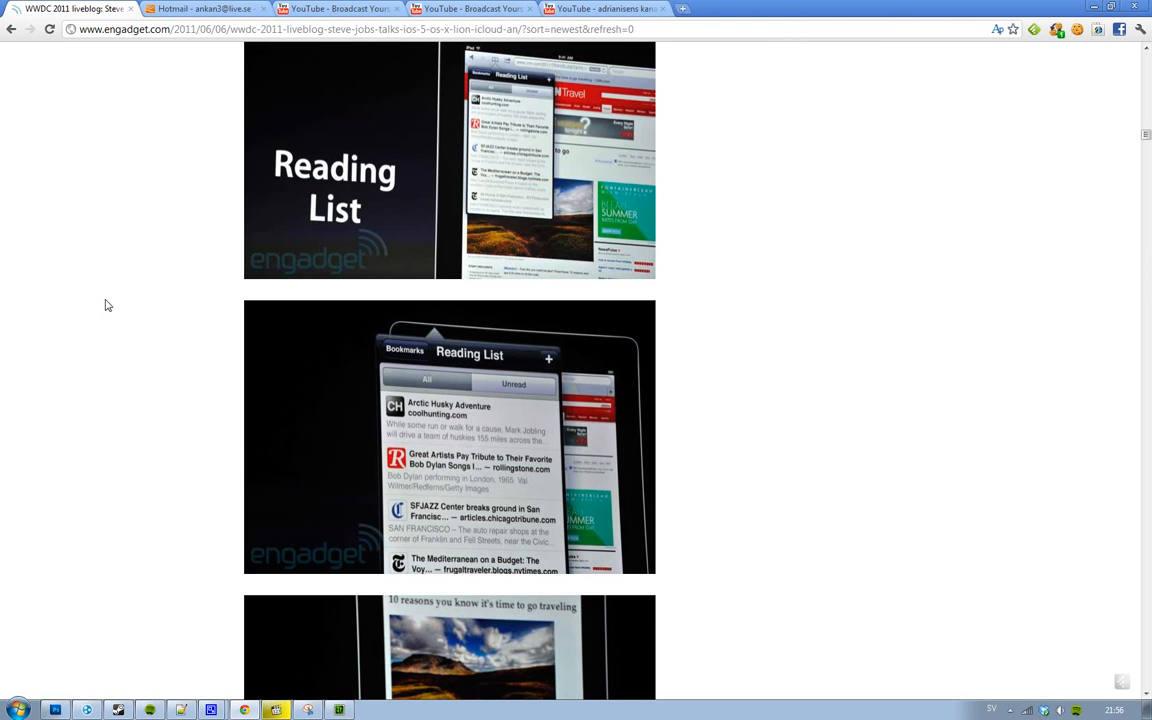
pyautogui.scroll(3)
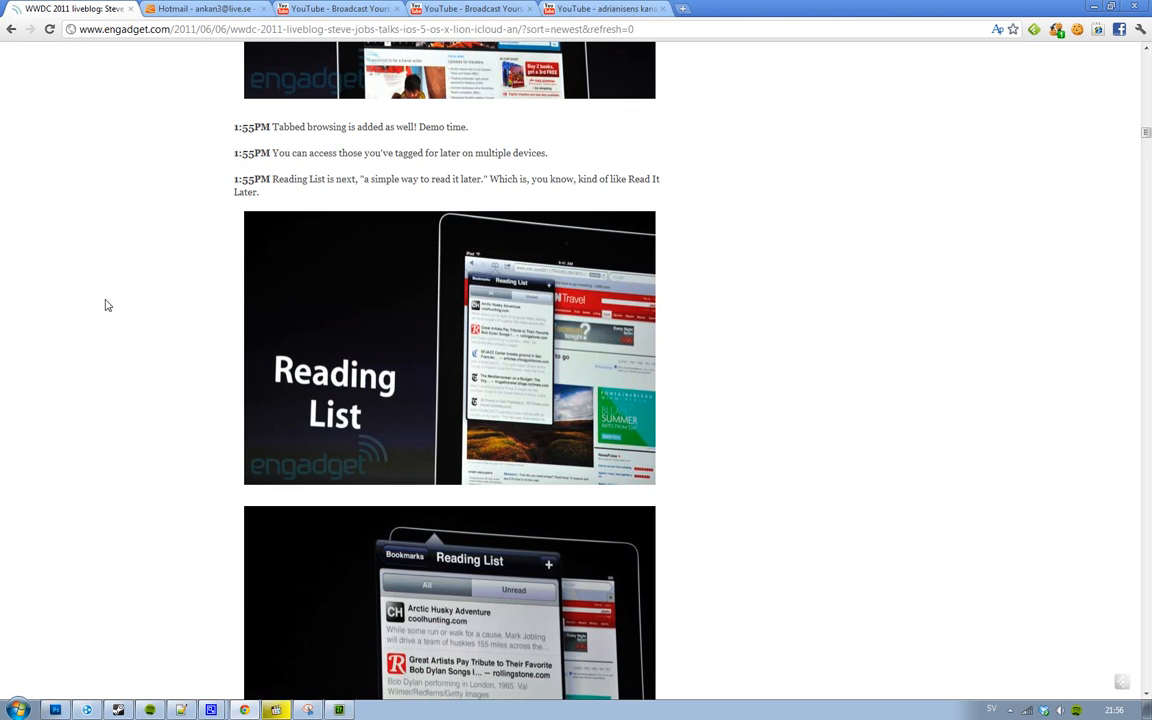
pyautogui.moveTo(108, 300)
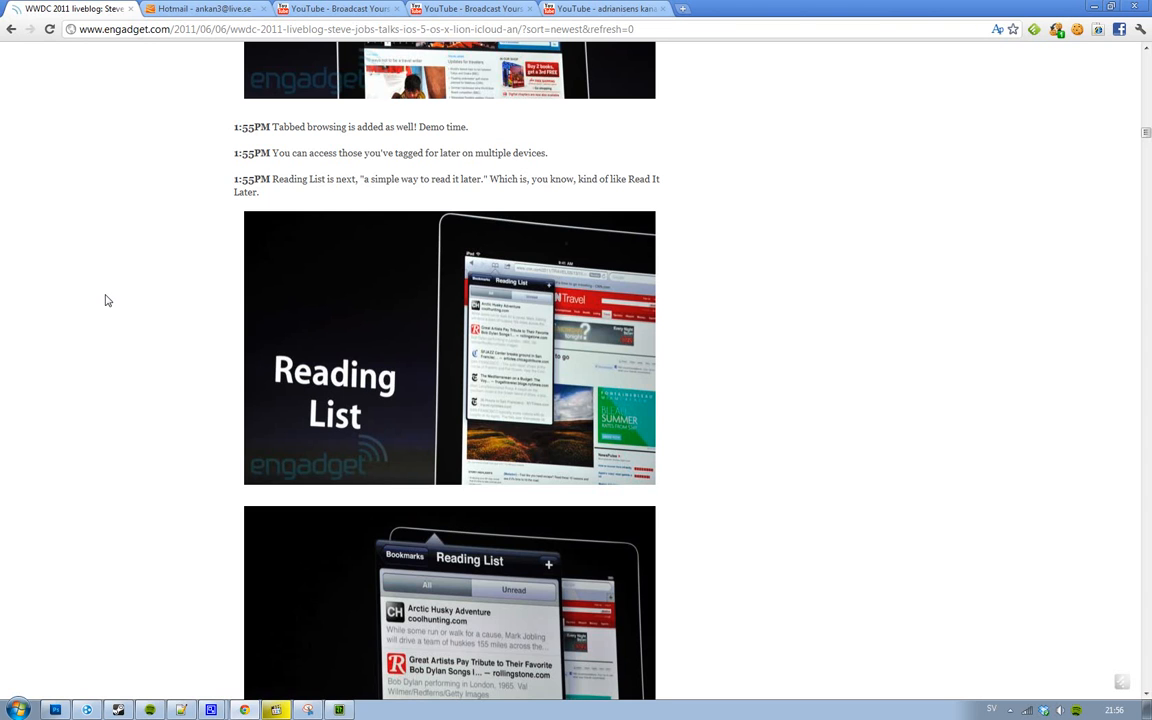
pyautogui.moveTo(516, 384)
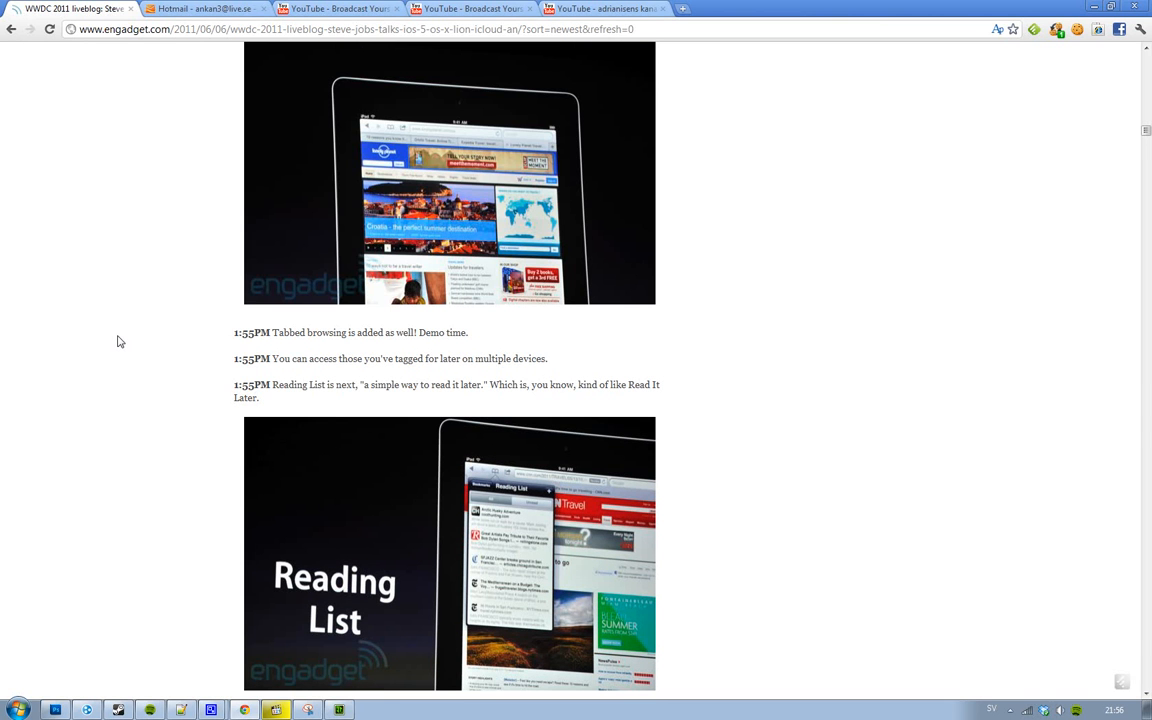
pyautogui.moveTo(122, 340)
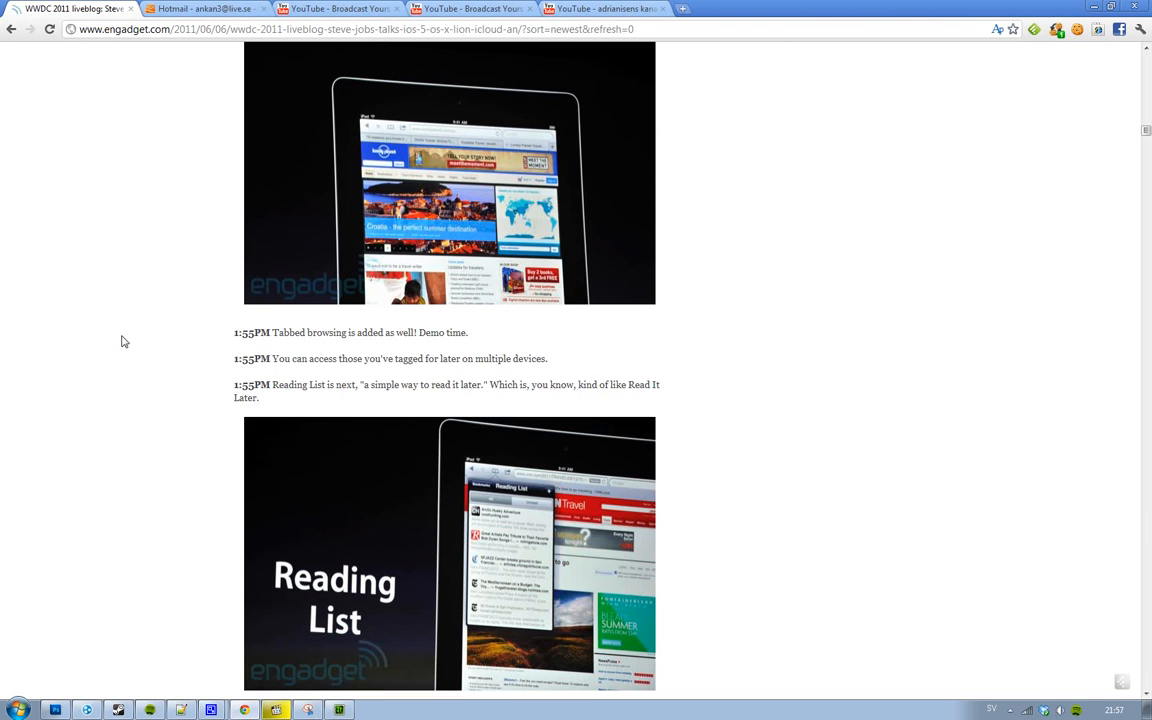
pyautogui.scroll(-3)
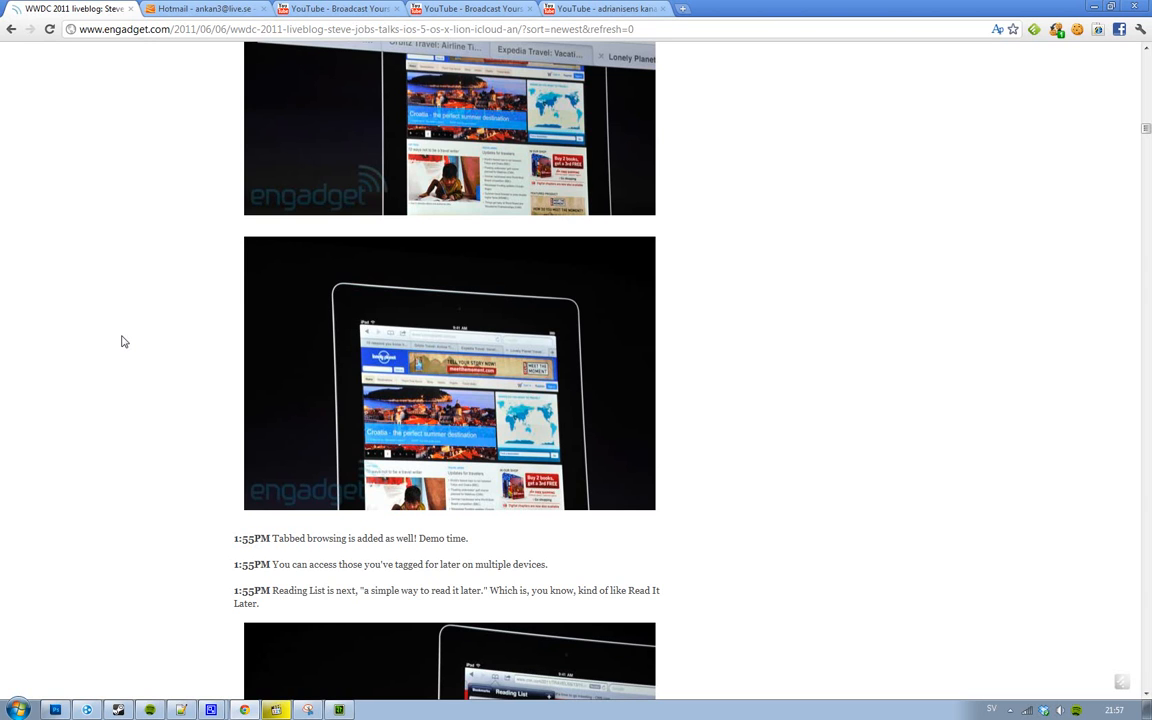
pyautogui.scroll(3)
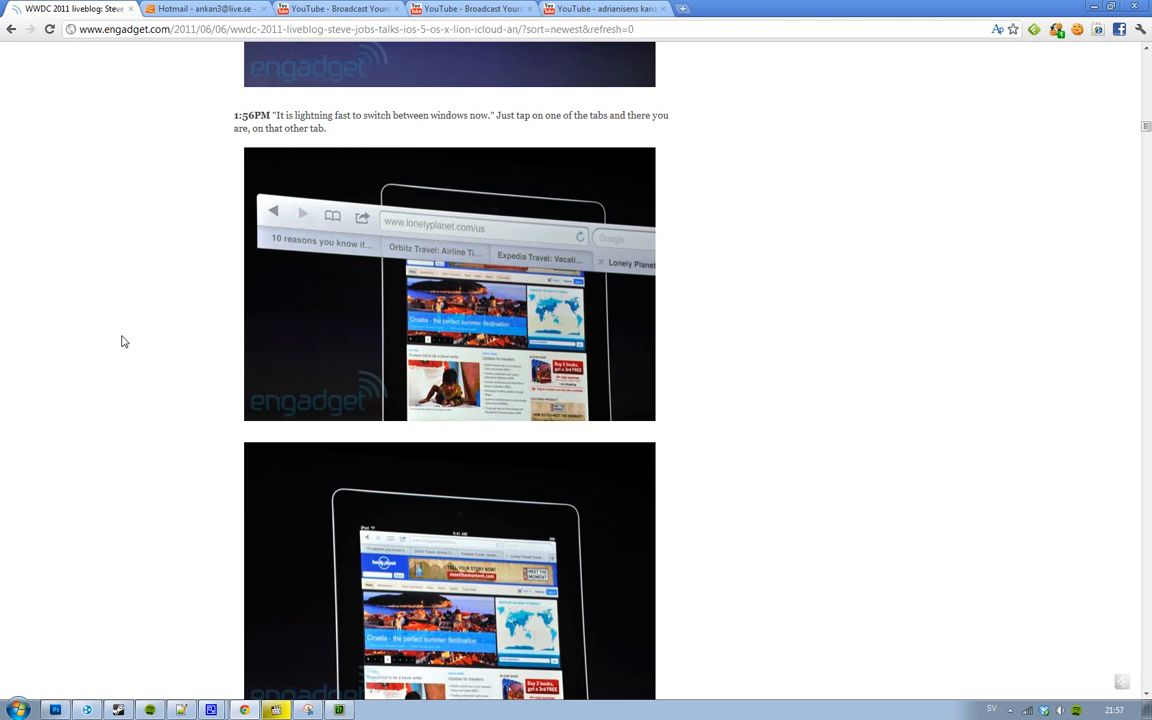
pyautogui.scroll(-3)
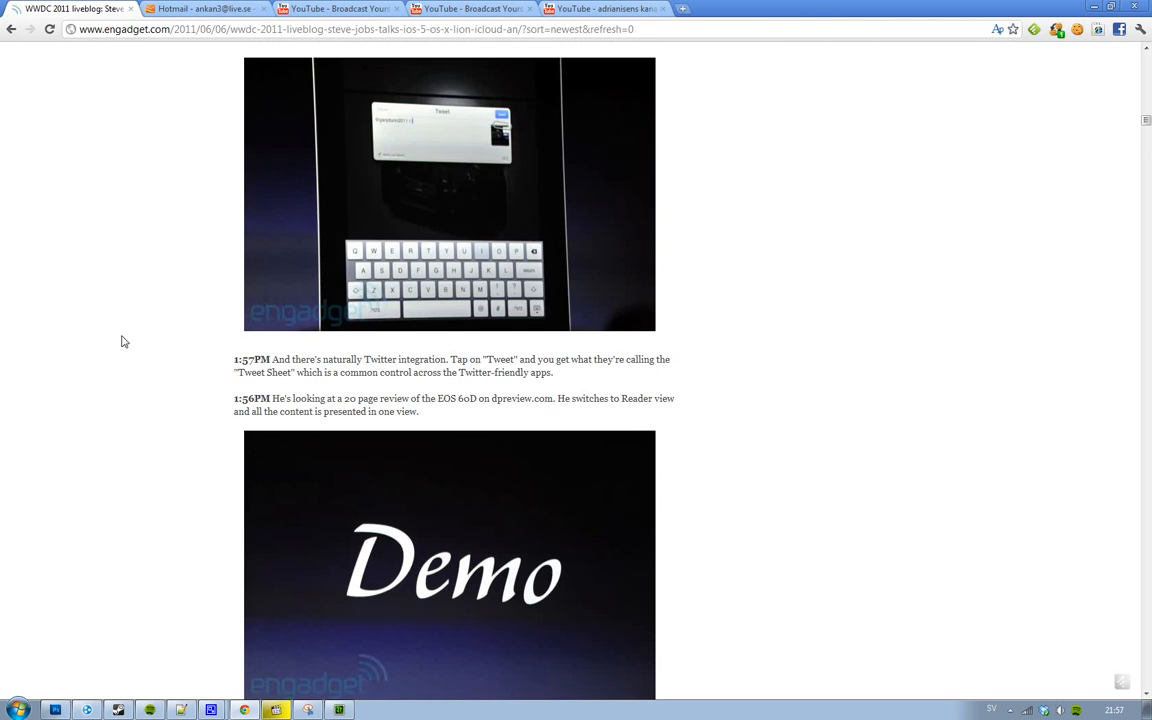
pyautogui.scroll(-3)
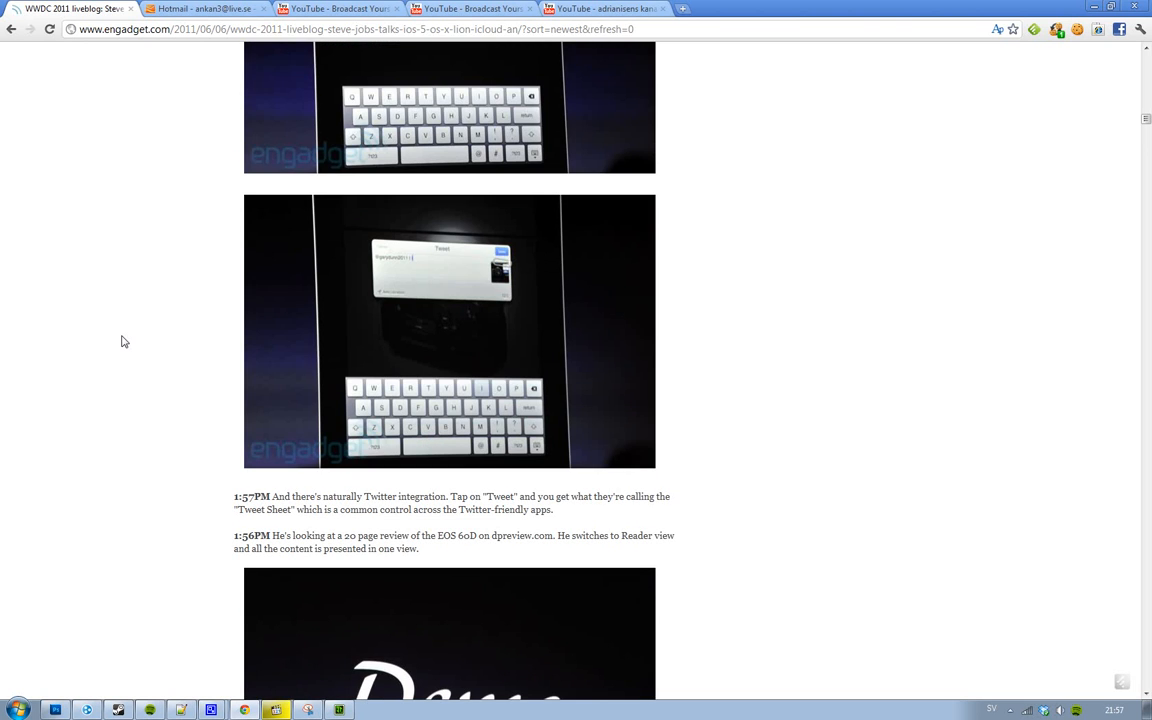
pyautogui.scroll(-3)
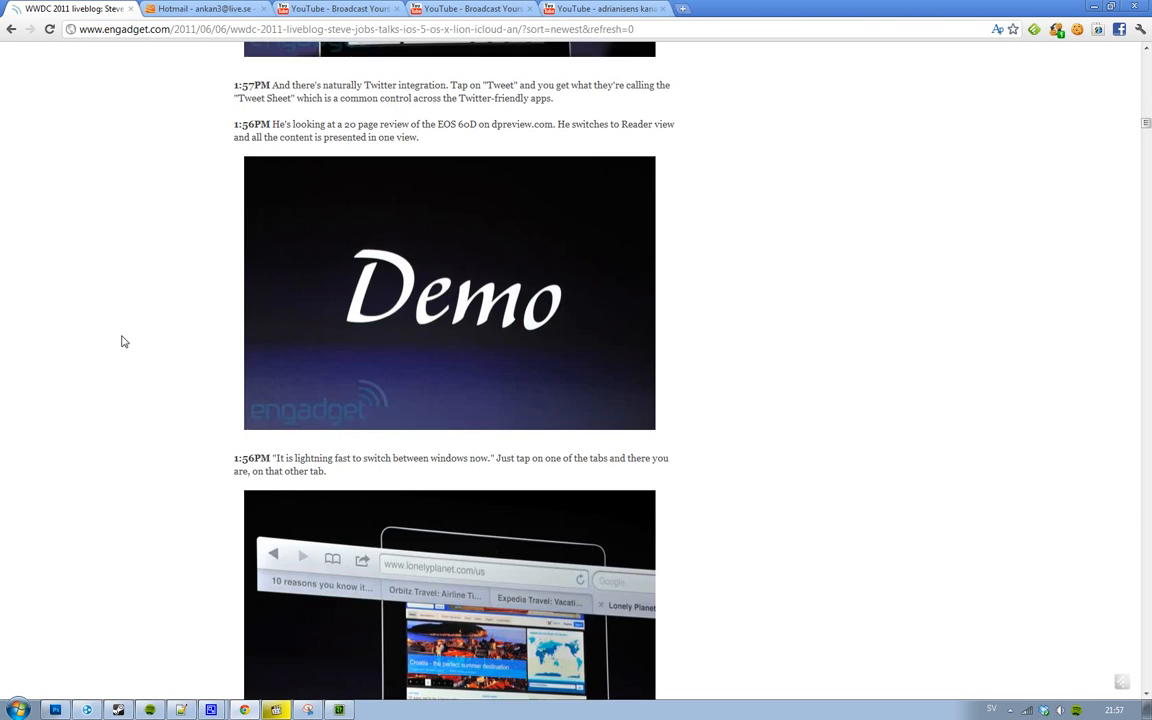
pyautogui.scroll(-3)
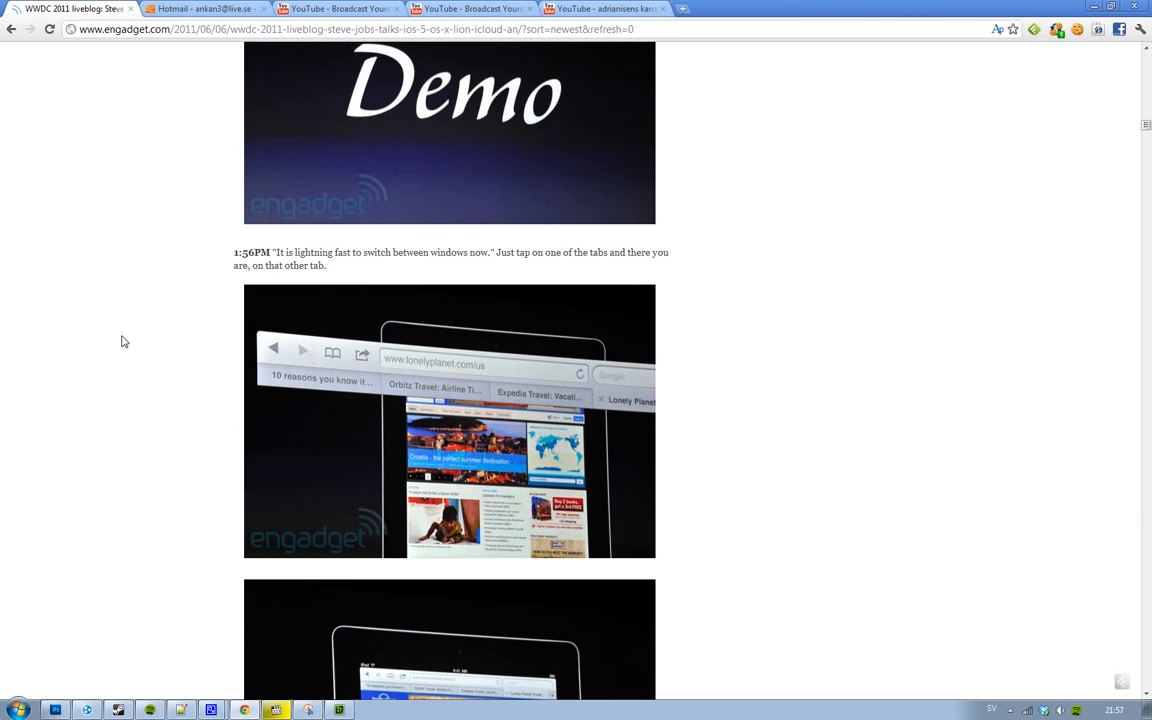